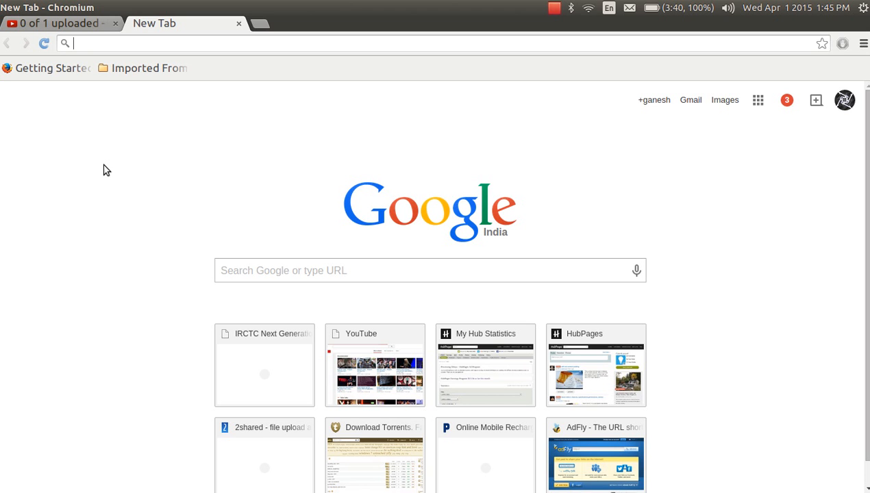
{"action": "mouse_move", "coordinate": [209, 460]}
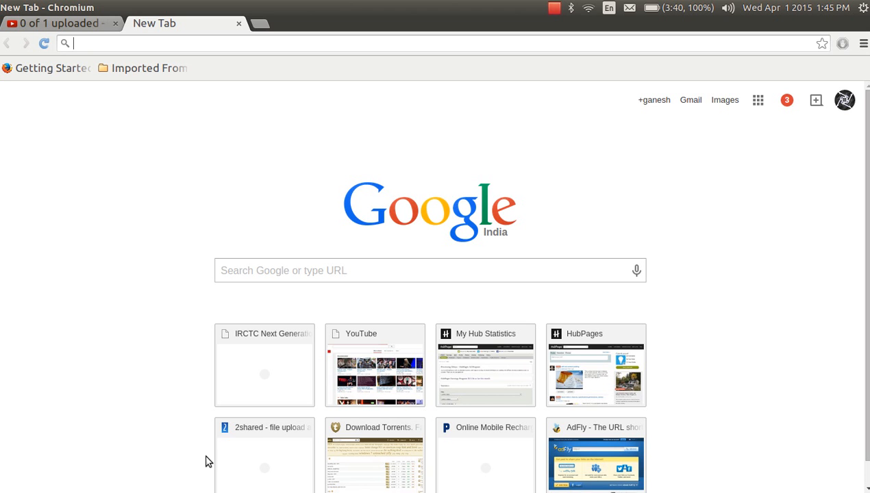
{"action": "mouse_move", "coordinate": [201, 452]}
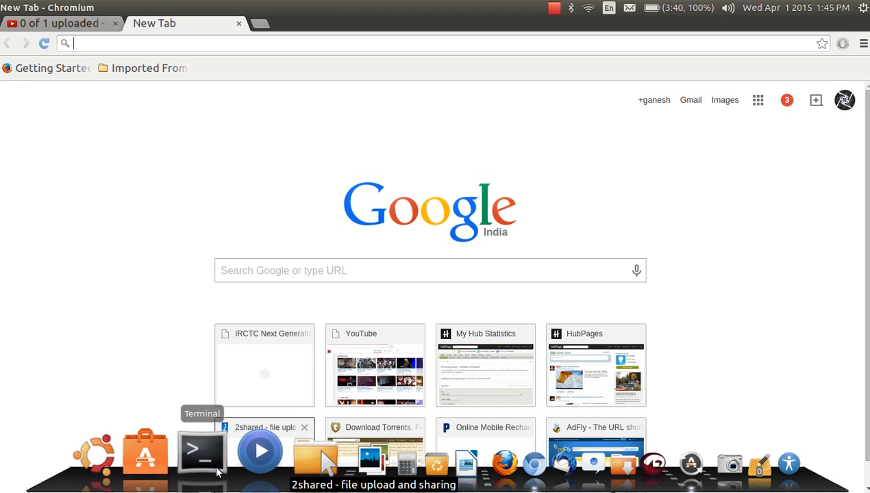
Step: Launch a terminal window, centre it on screen, and enter the alsamixer command at the prompt
{"action": "left_click", "coordinate": [201, 452]}
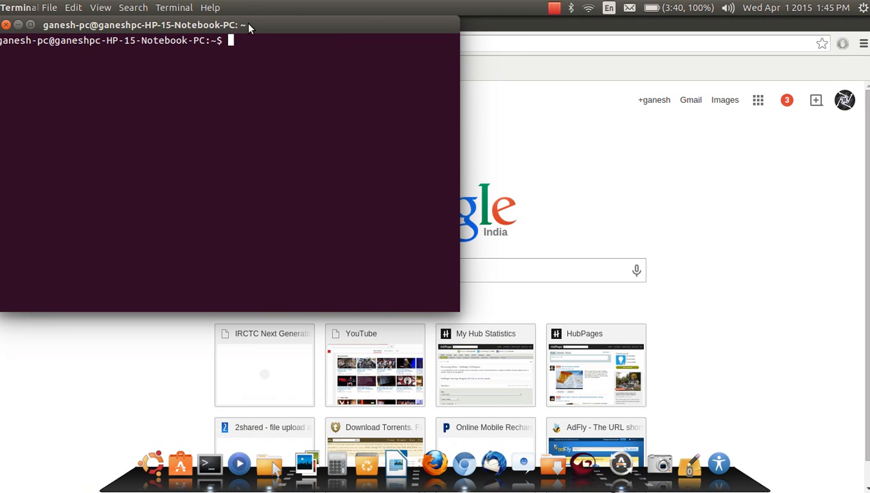
{"action": "left_click_drag", "start_coordinate": [244, 24], "coordinate": [349, 87]}
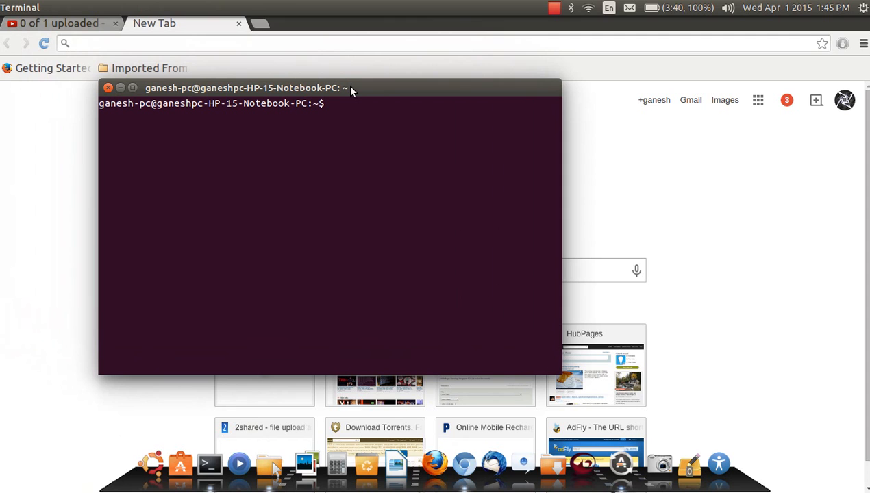
{"action": "type", "text": "alsa"}
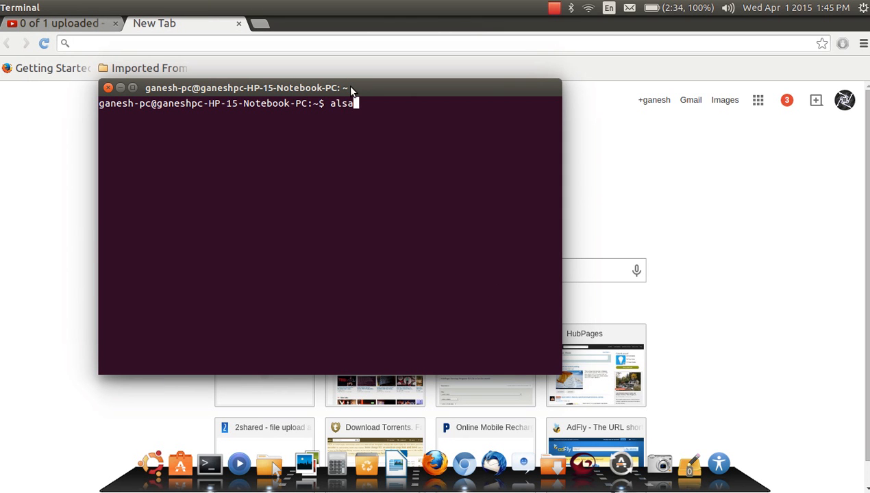
{"action": "type", "text": "mixe"}
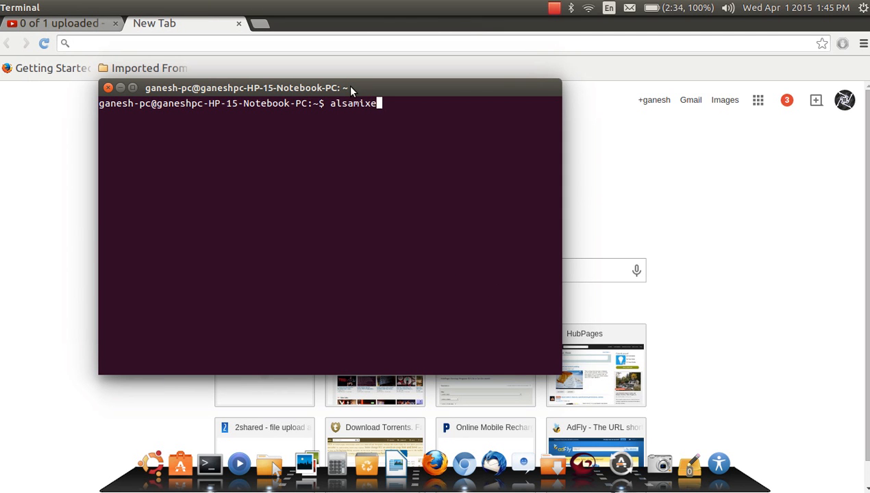
{"action": "type", "text": "r"}
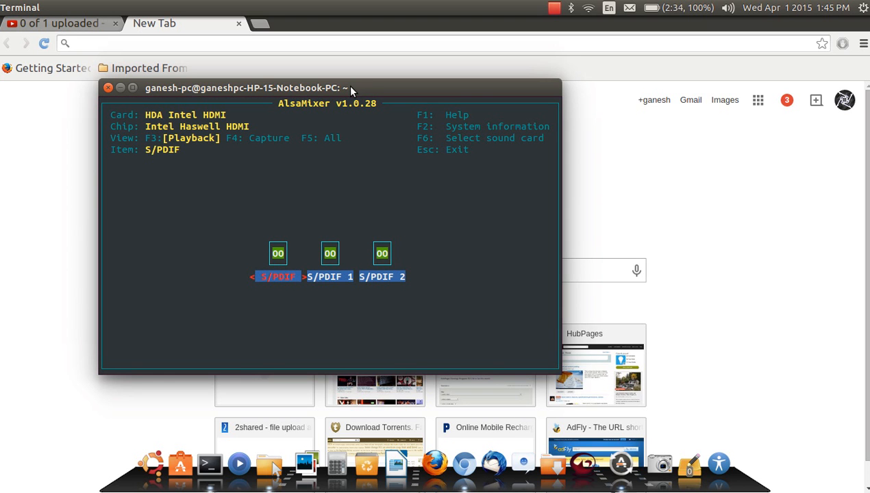
{"action": "mouse_move", "coordinate": [337, 123]}
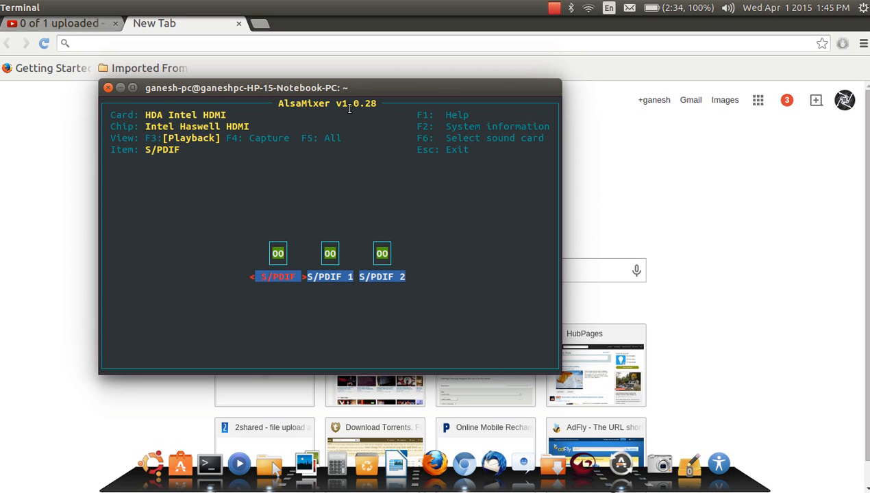
{"action": "mouse_move", "coordinate": [342, 153]}
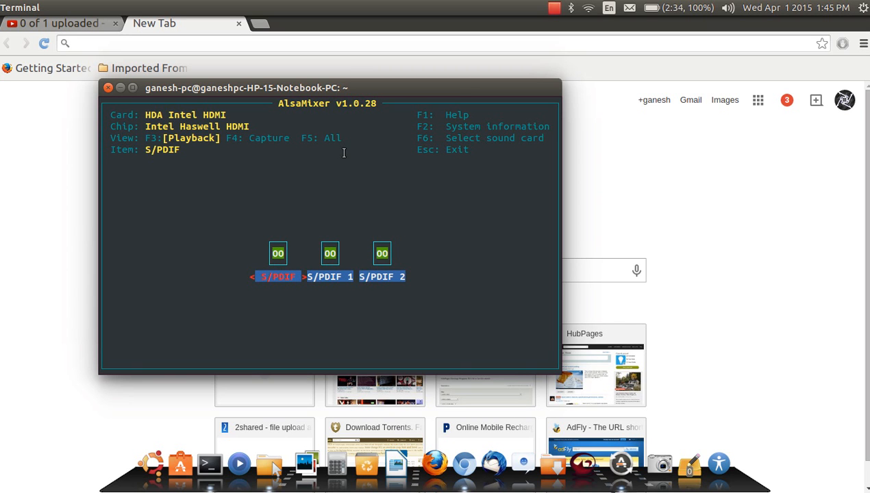
{"action": "mouse_move", "coordinate": [137, 110]}
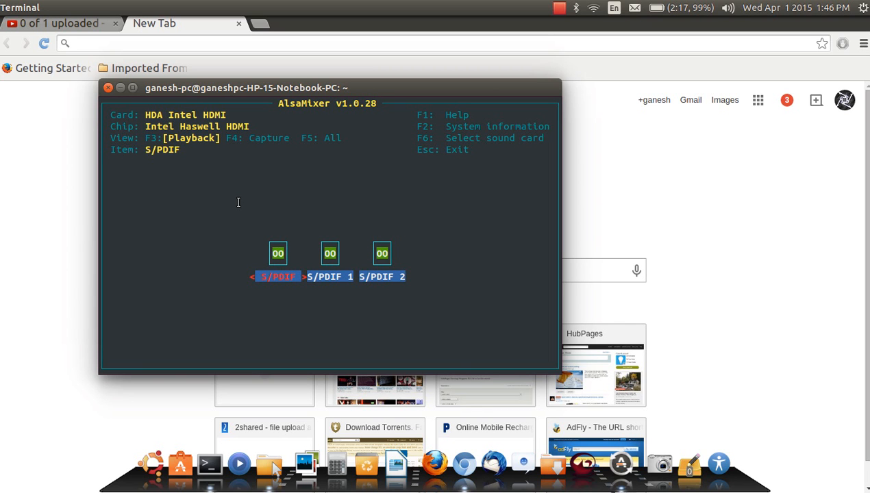
Step: Bring up the F6 sound card chooser and settle the highlight on HDA Intel PCH
{"action": "key", "text": "F6"}
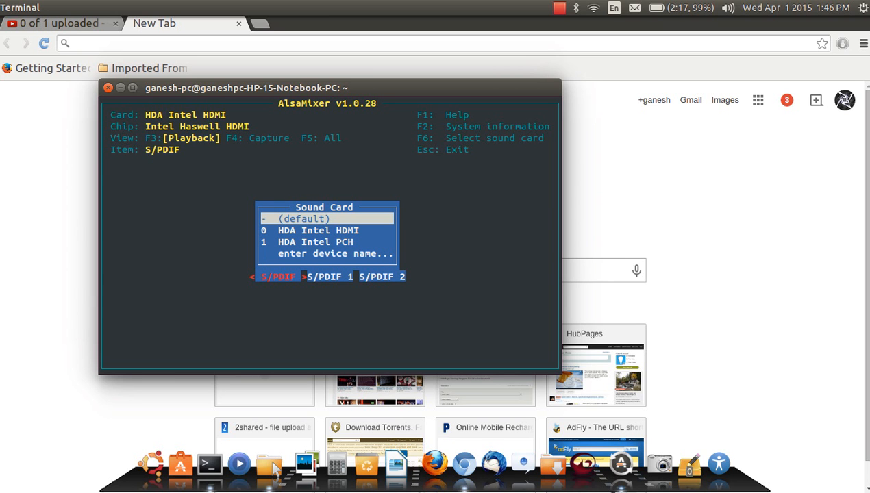
{"action": "key", "text": "Down"}
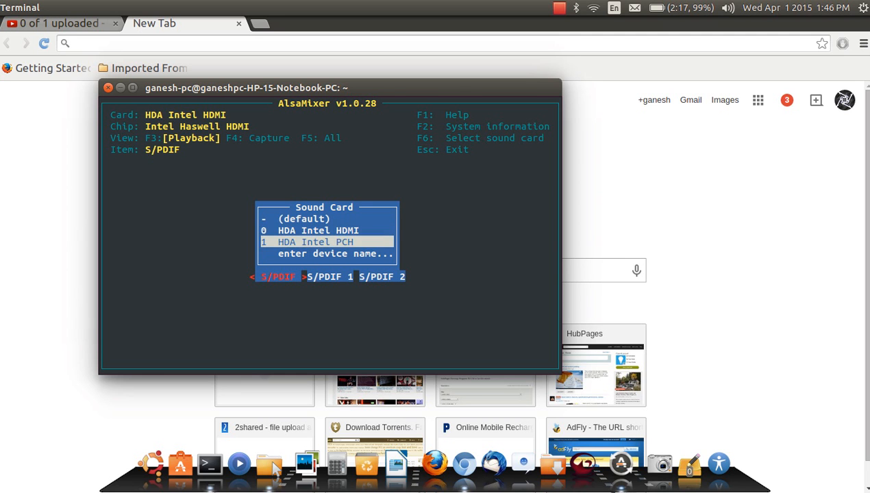
{"action": "key", "text": "Up"}
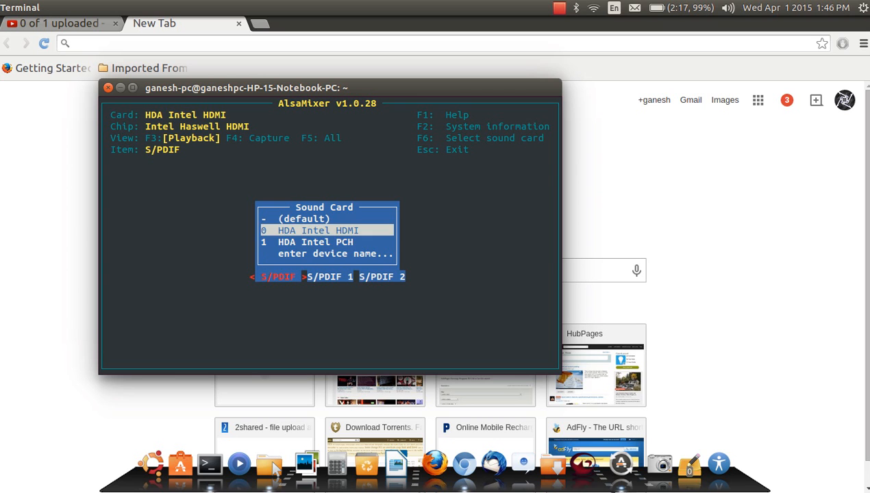
{"action": "key", "text": "Down"}
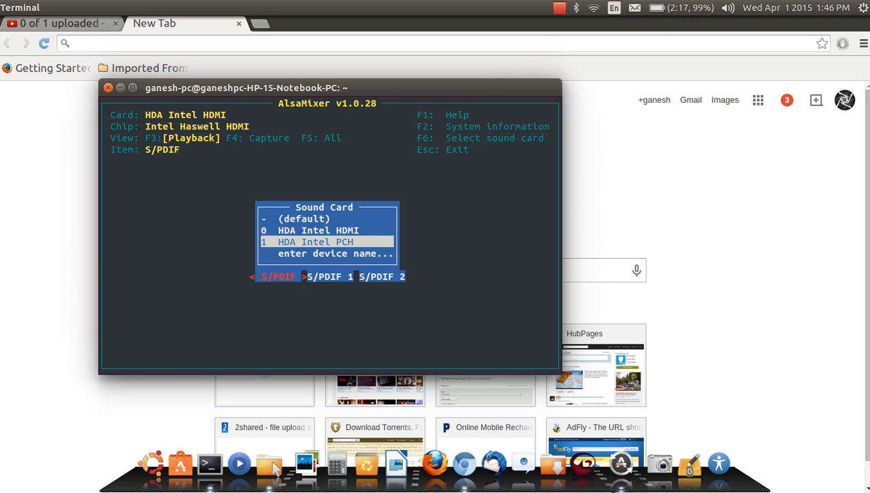
{"action": "key", "text": "Up"}
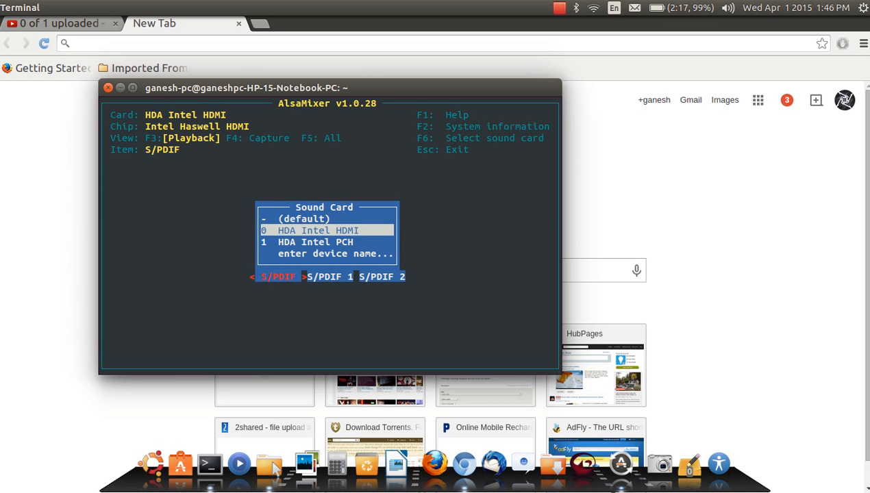
{"action": "key", "text": "Down"}
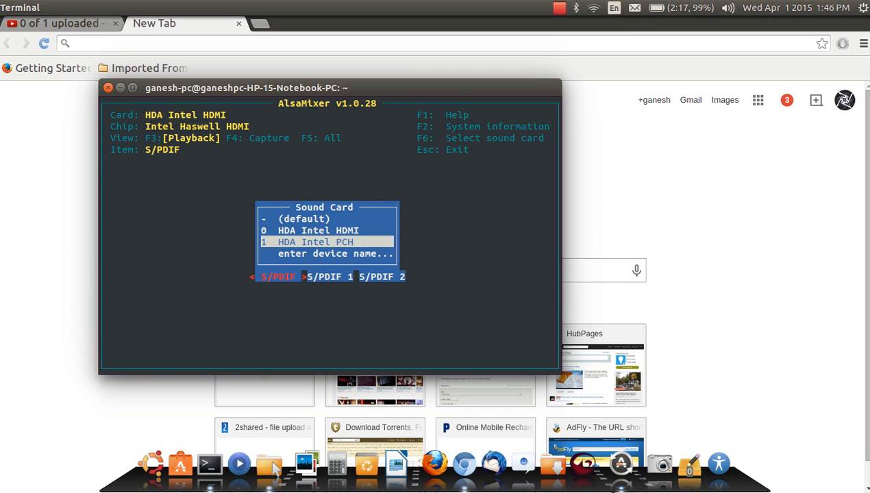
Step: Load the HDA Intel PCH card's controls and raise its Mic Boost level to 20
{"action": "left_click", "coordinate": [315, 241]}
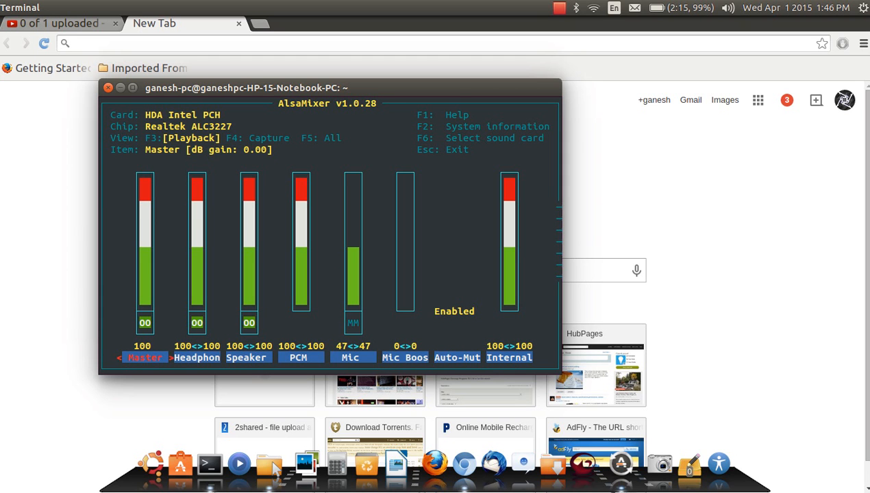
{"action": "key", "text": "Right"}
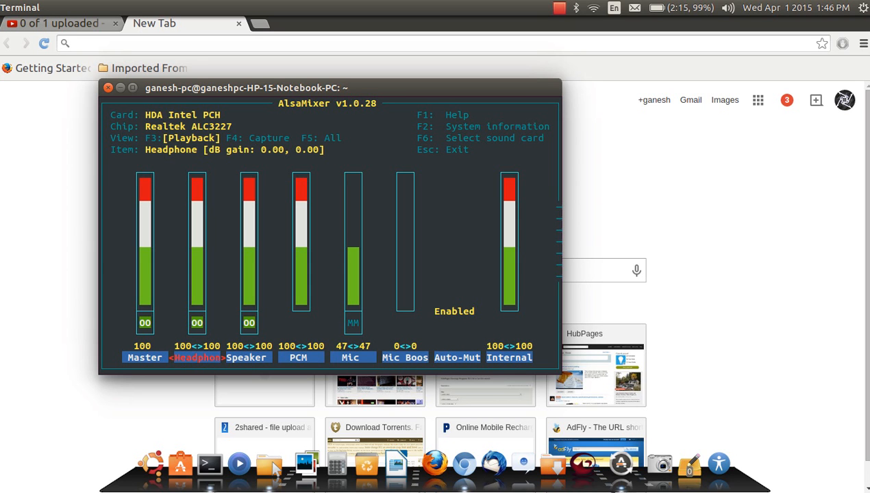
{"action": "key", "text": "Right"}
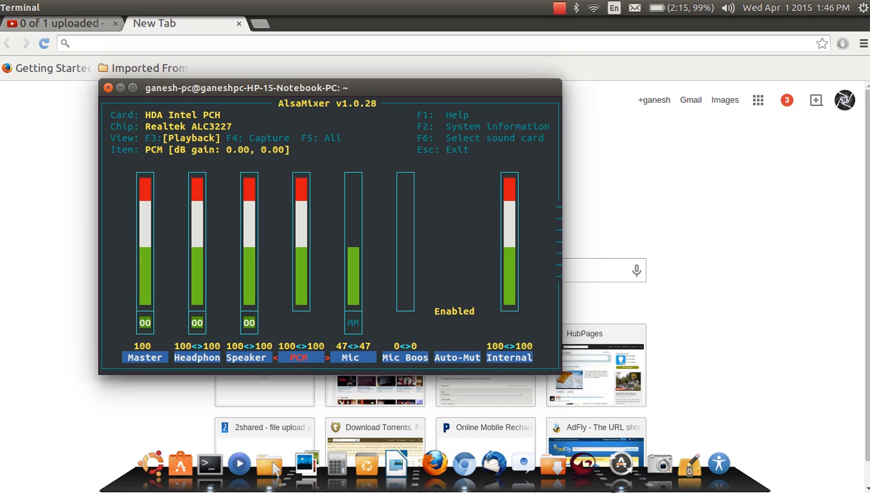
{"action": "key", "text": "Right"}
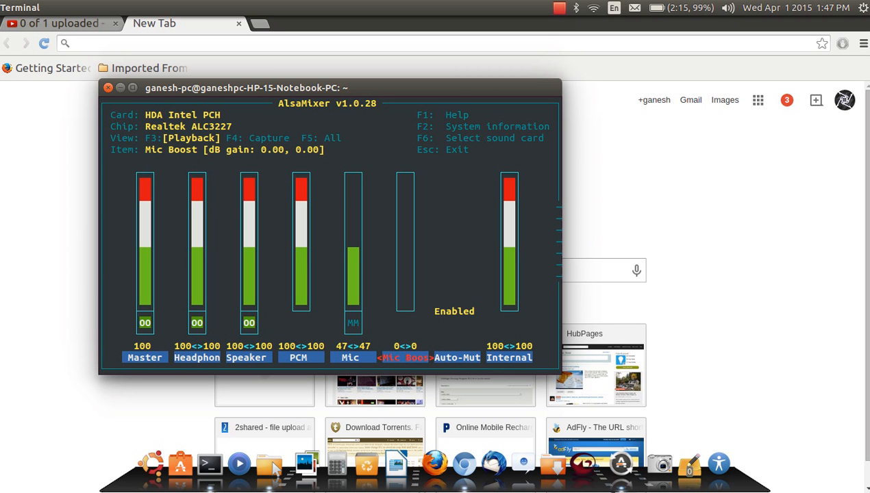
{"action": "key", "text": "Up"}
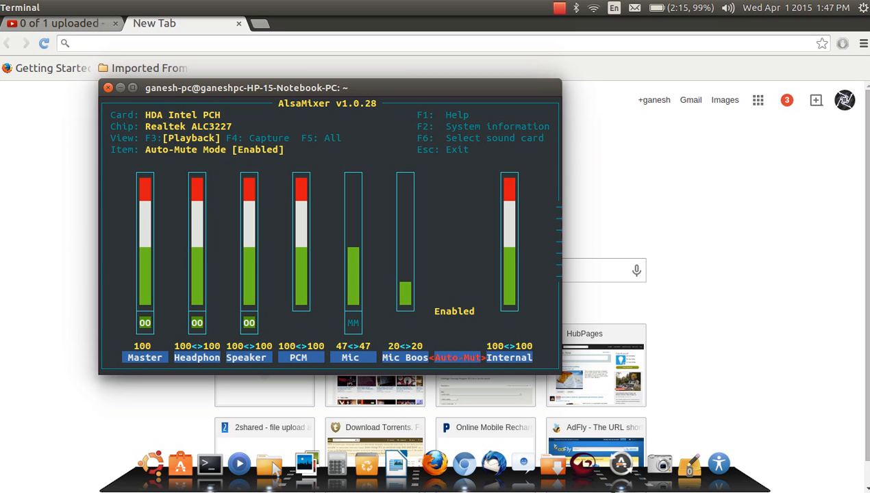
{"action": "key", "text": "Right"}
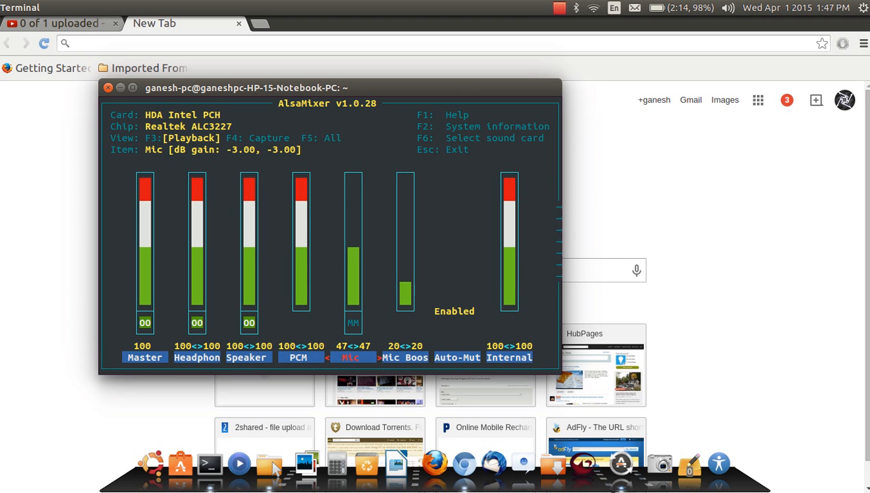
Step: Nudge the PCM channel down and bring it back up to full 100
{"action": "key", "text": "Left"}
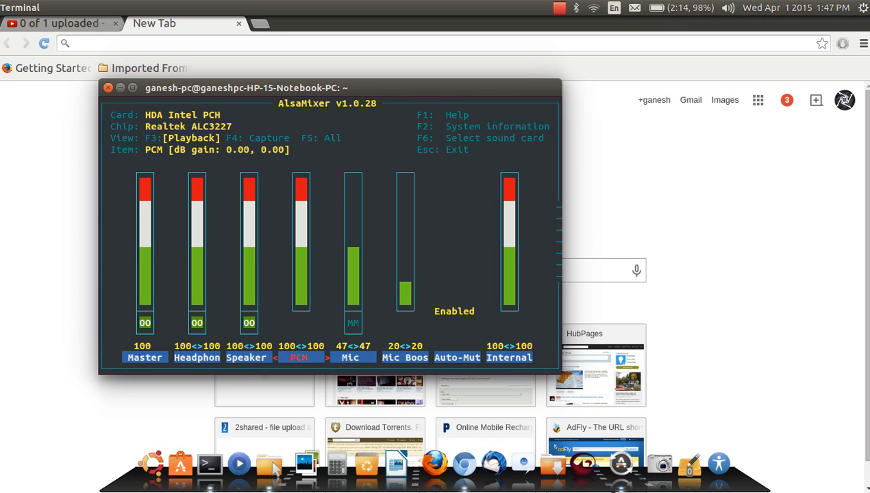
{"action": "key", "text": "Down"}
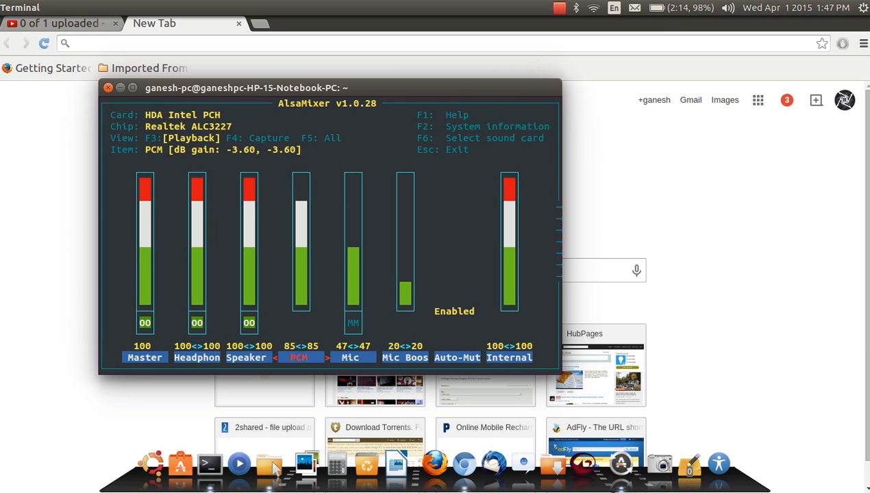
{"action": "key", "text": "Up"}
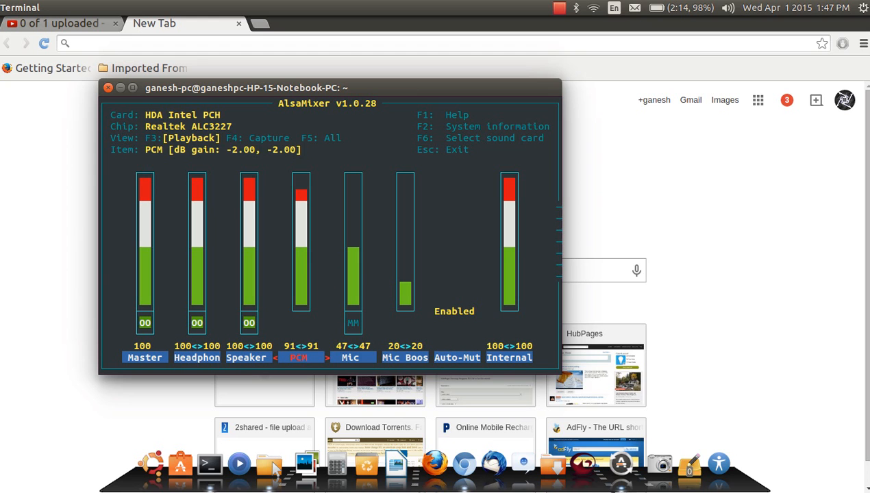
{"action": "key", "text": "Up"}
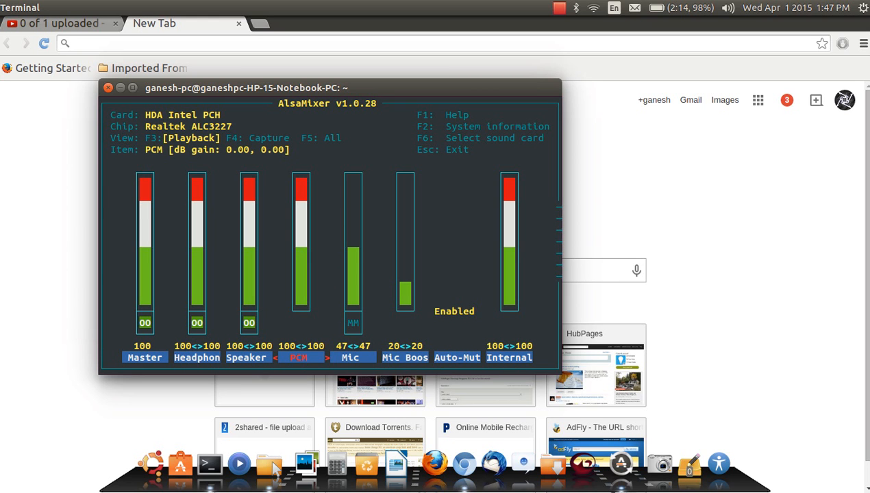
Step: Exit the mixer and run 'sudo alsactl store' with the password to save the card's volume settings
{"action": "key", "text": "Escape"}
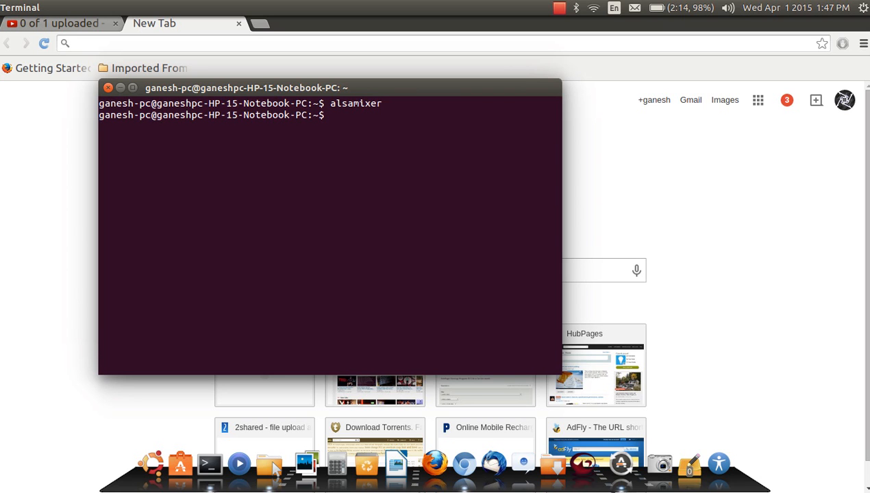
{"action": "type", "text": "sudo"}
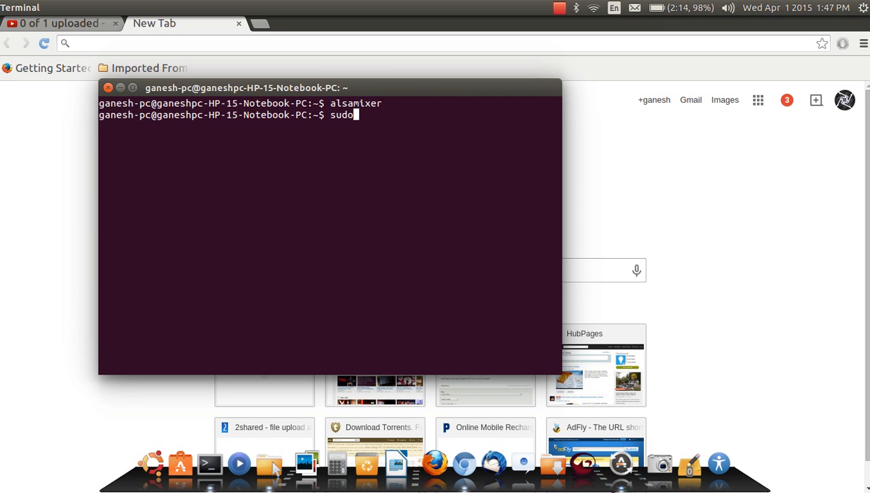
{"action": "type", "text": "al"}
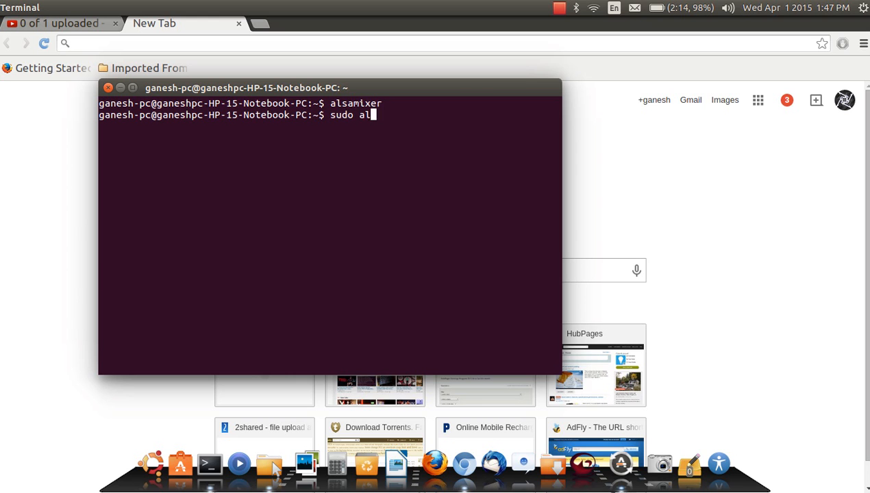
{"action": "type", "text": "sa"}
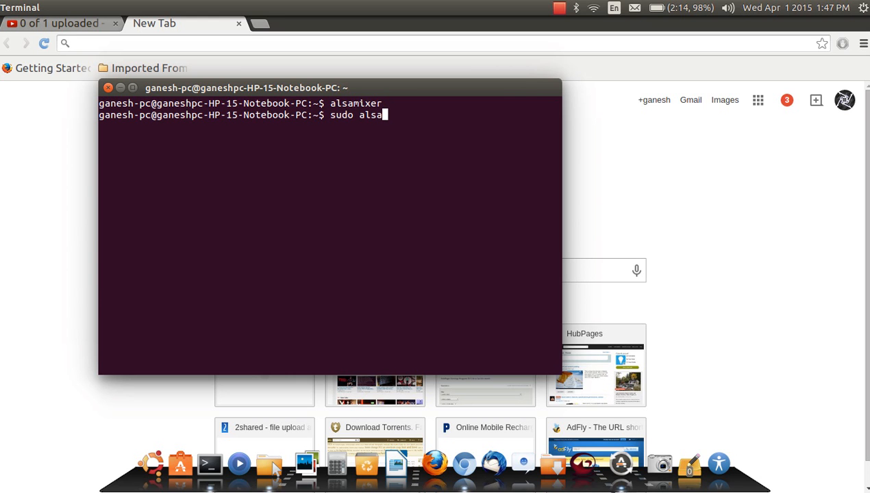
{"action": "type", "text": "c"}
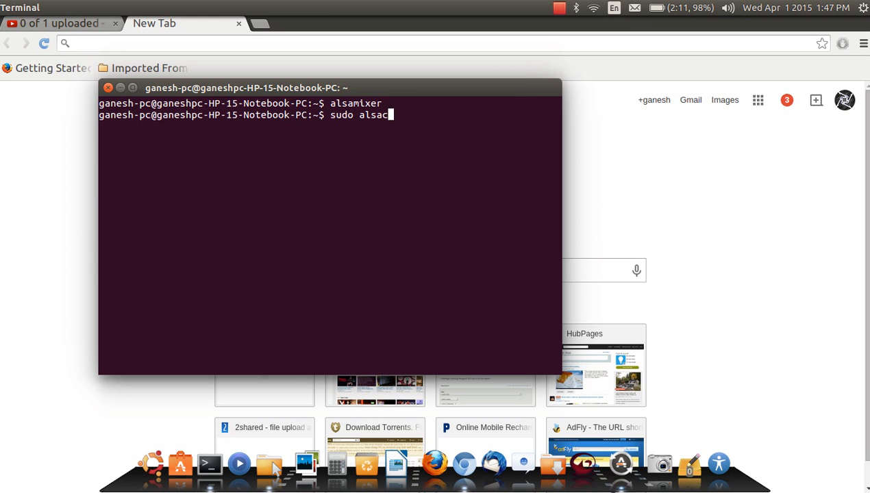
{"action": "type", "text": "tl"}
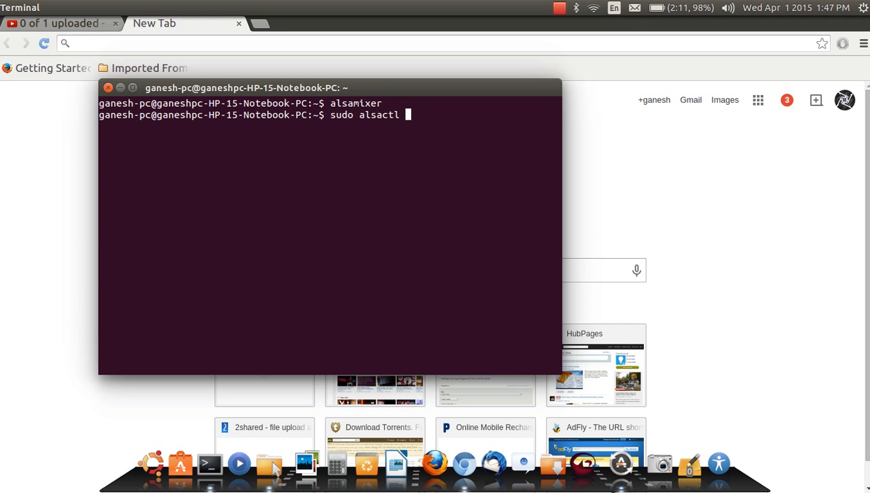
{"action": "type", "text": "store"}
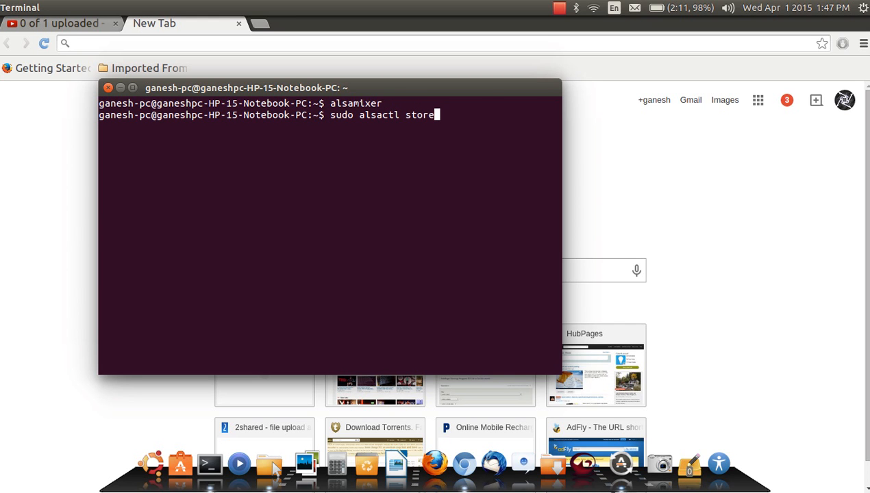
{"action": "key", "text": "Return"}
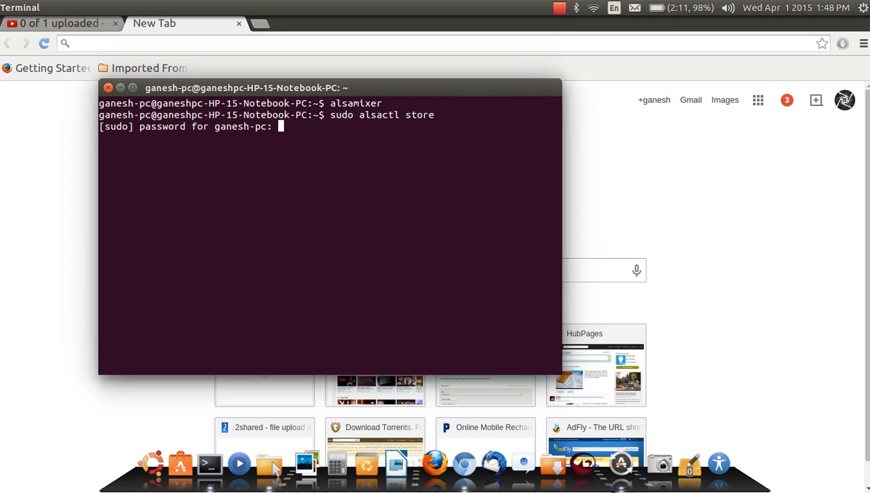
{"action": "key", "text": "Return"}
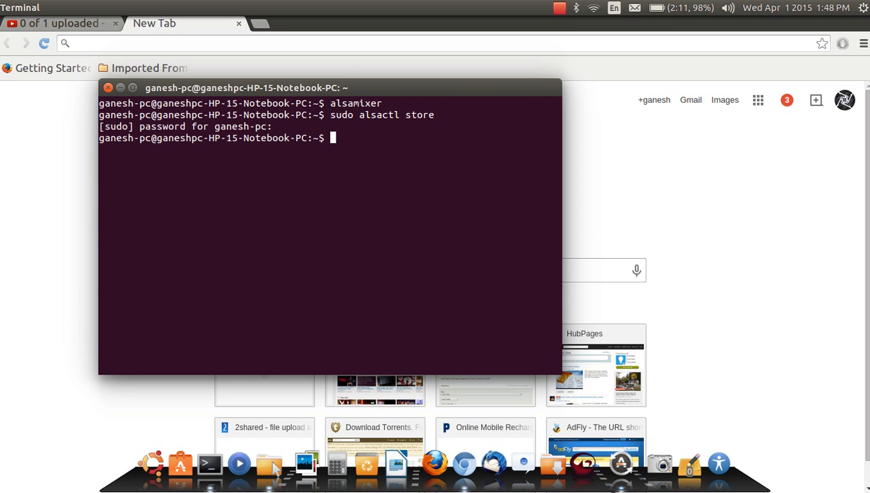